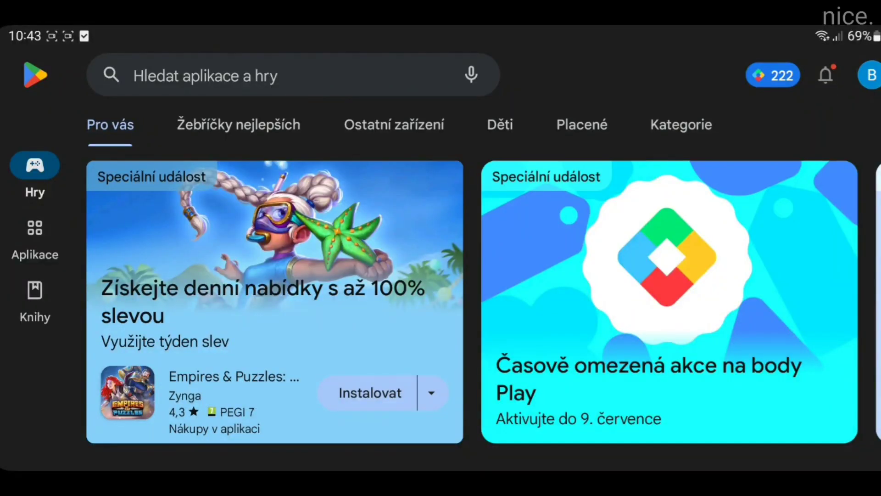
Step: Find 'pojav launcher' in the Play Store search and launch the installed PojavLauncher app
{"action": "type", "text": "pojav launcher"}
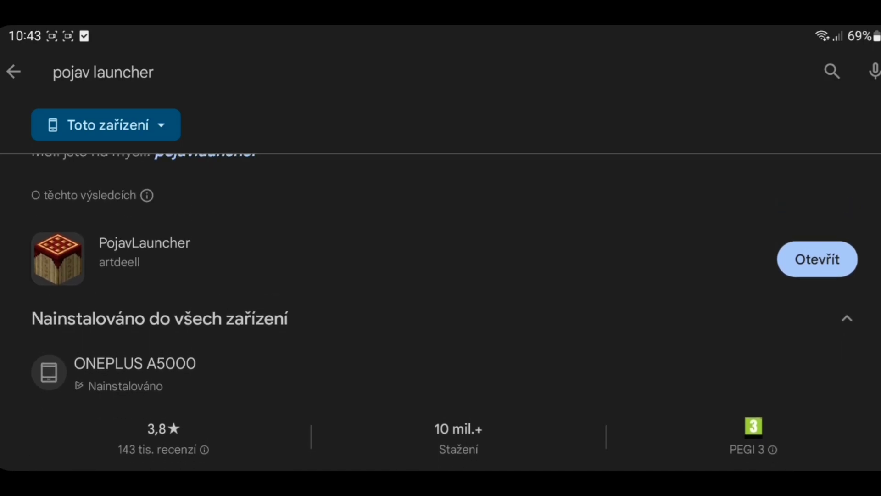
{"action": "left_click", "coordinate": [818, 259]}
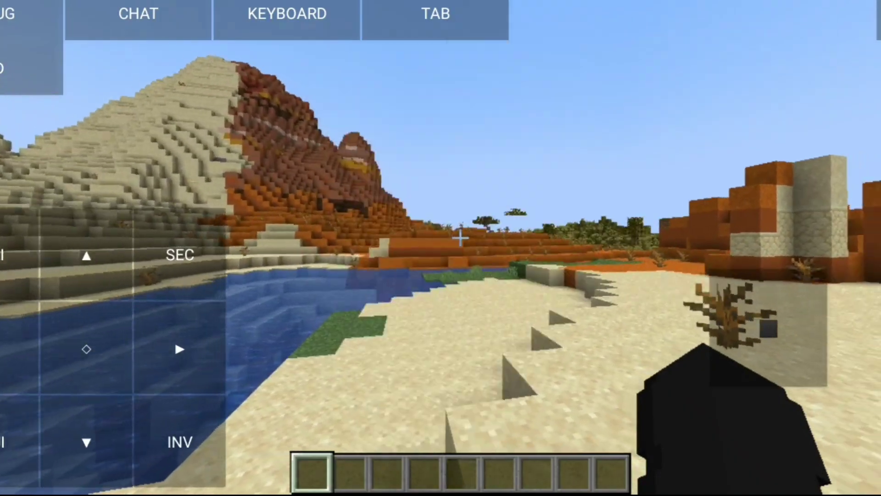